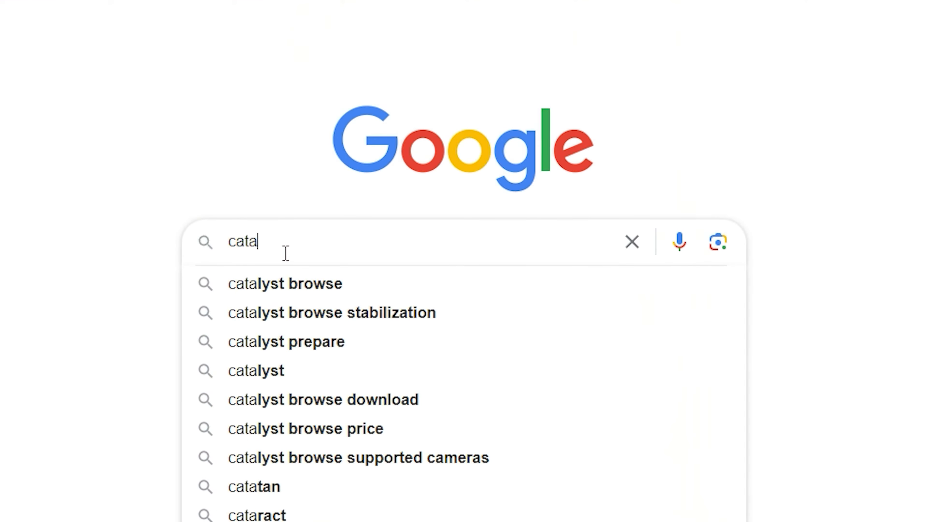
Search Google for 'catalyst browse' from the suggestion list.
left_click(284, 282)
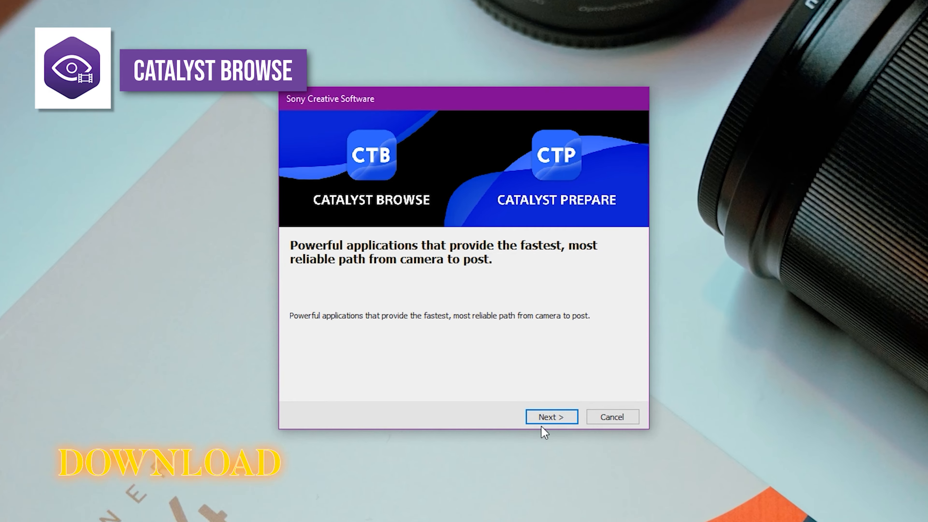
Install only Catalyst Browse 2023.2, leaving Catalyst Prepare unchecked.
left_click(550, 417)
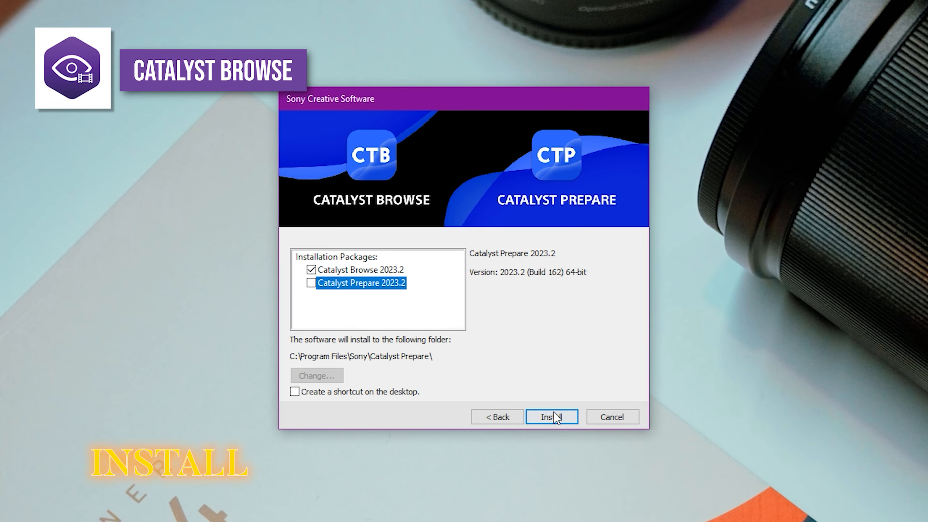
left_click(550, 417)
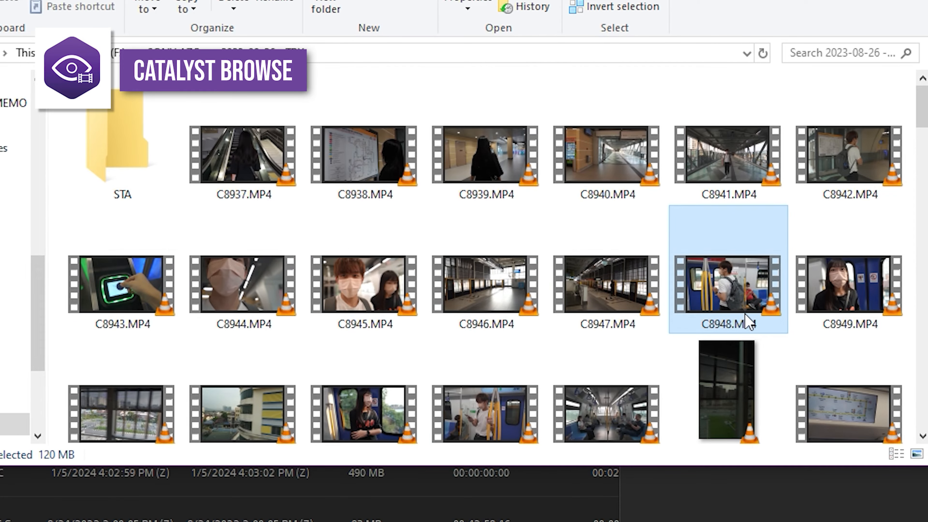
View clip C8948.MP4, scrubbing its timeline and reviewing its XAVC S metadata.
double_click(727, 286)
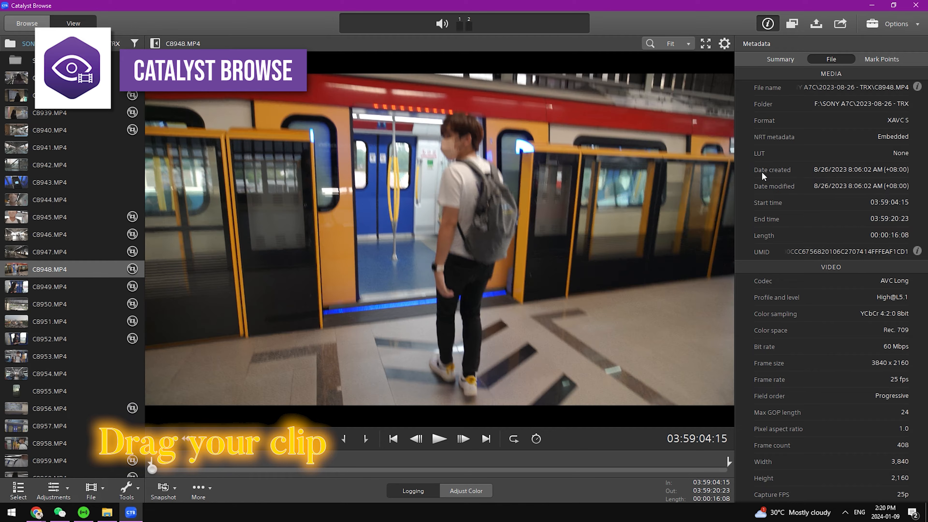
left_click_drag(152, 468, 180, 468)
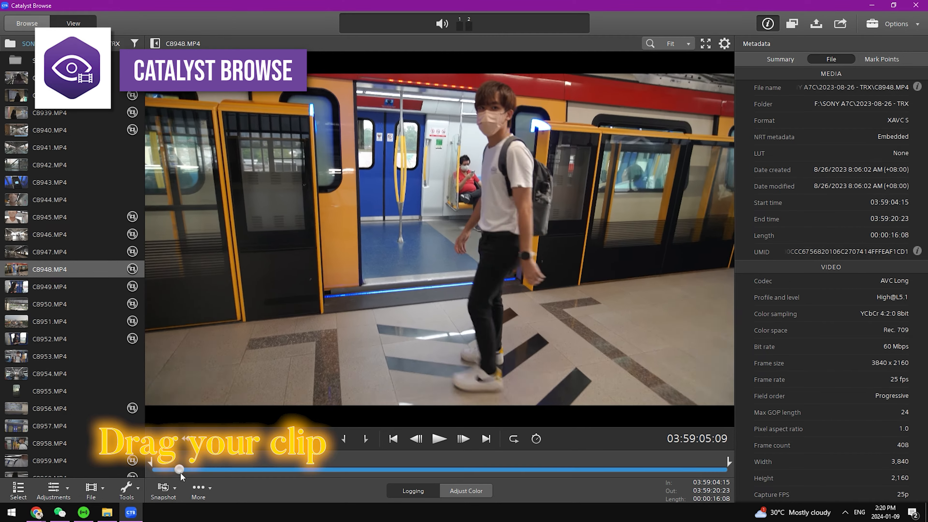
left_click_drag(180, 469, 243, 469)
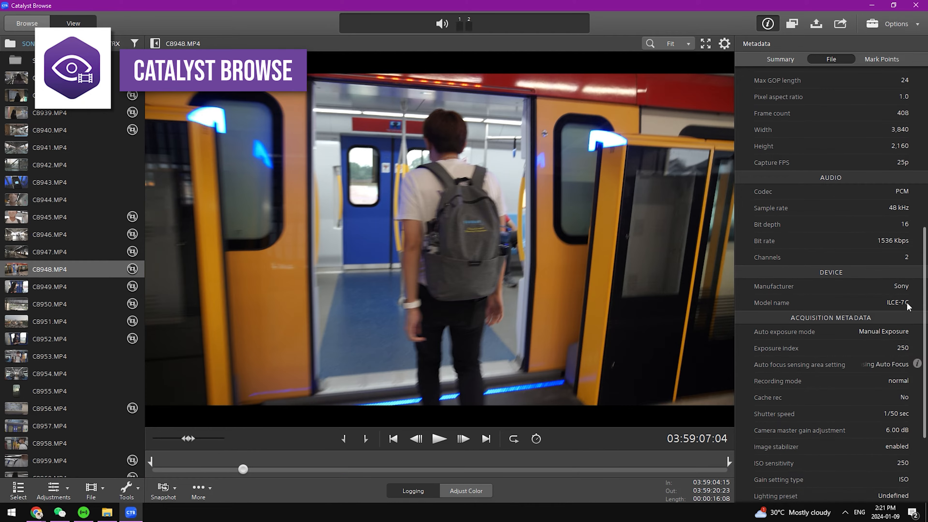
left_click(466, 491)
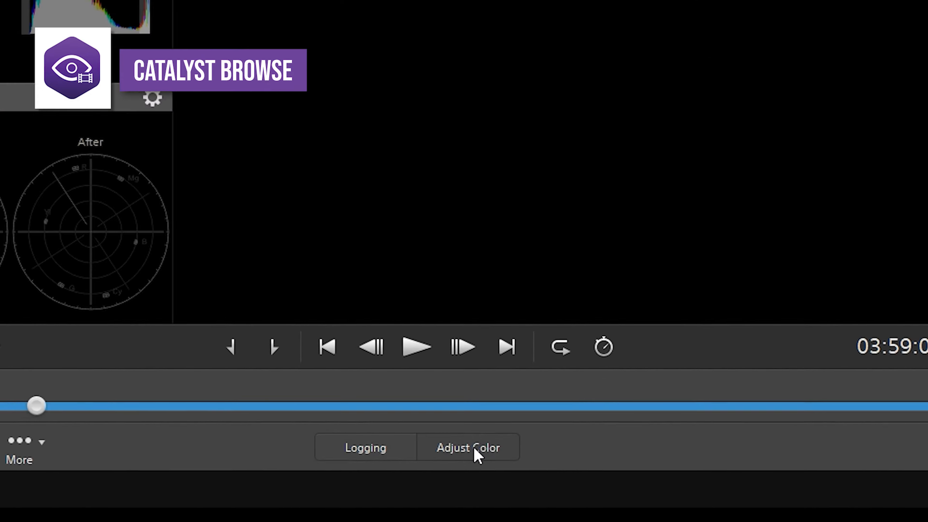
left_click(467, 447)
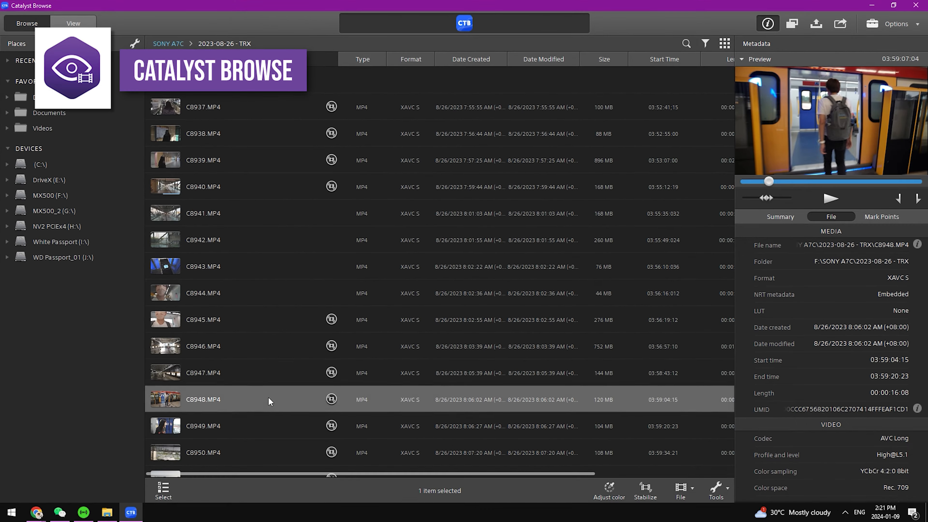
Enter the Stabilize workspace for clip C8948.MP4.
left_click(203, 398)
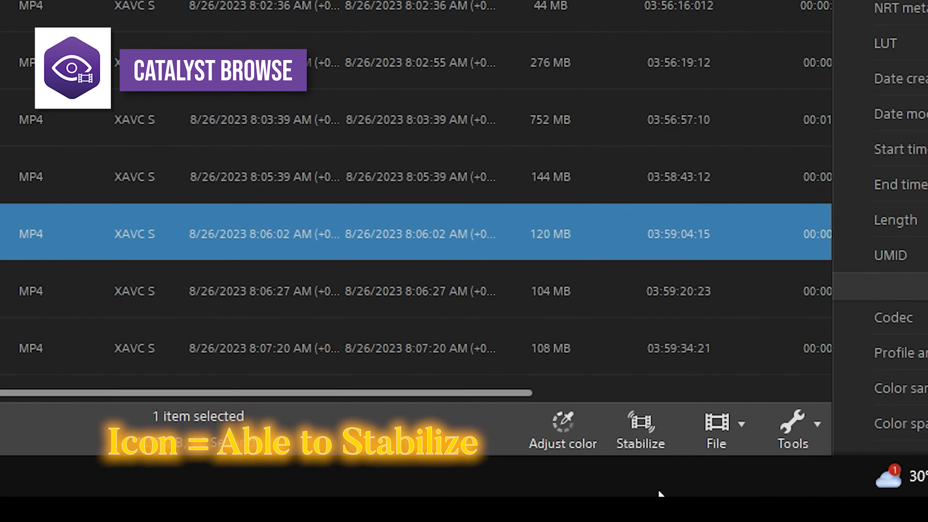
left_click(640, 429)
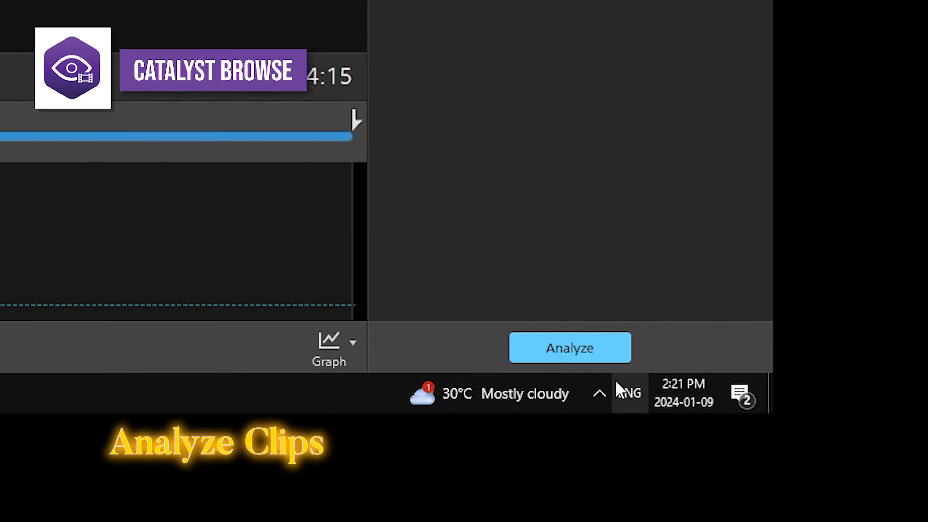
Analyze the clip's shake and play the 2 Up original/stabilized comparison from the start.
left_click(569, 347)
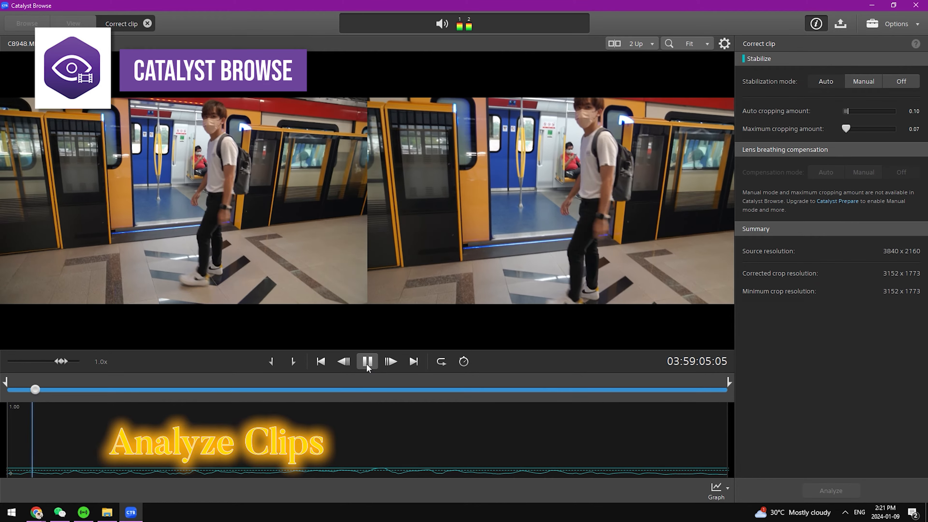
left_click(366, 361)
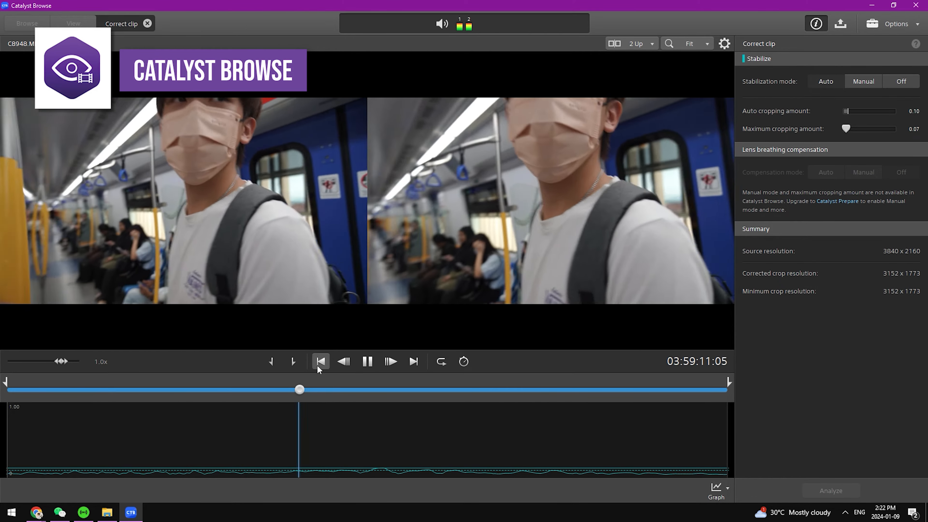
left_click(367, 361)
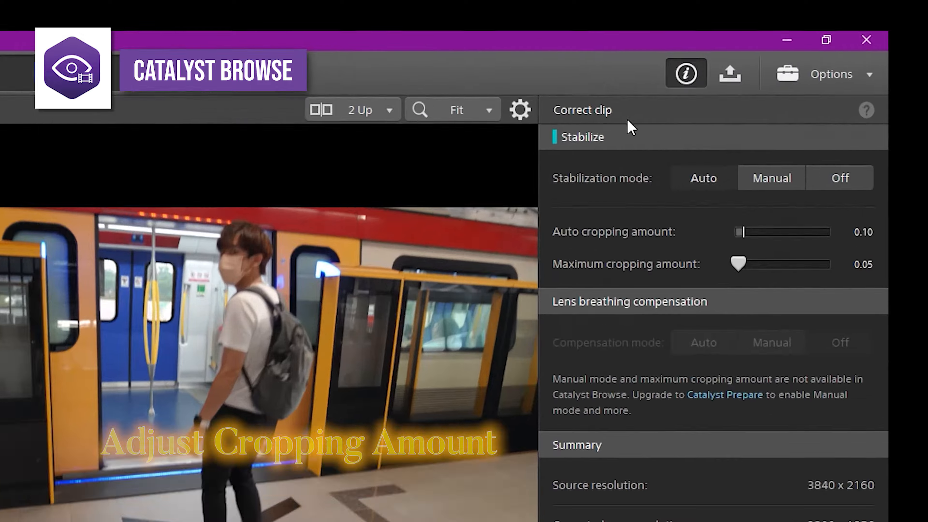
Export the stabilized clip as MP4 to the desktop with Optimize image quality encoding.
left_click(730, 73)
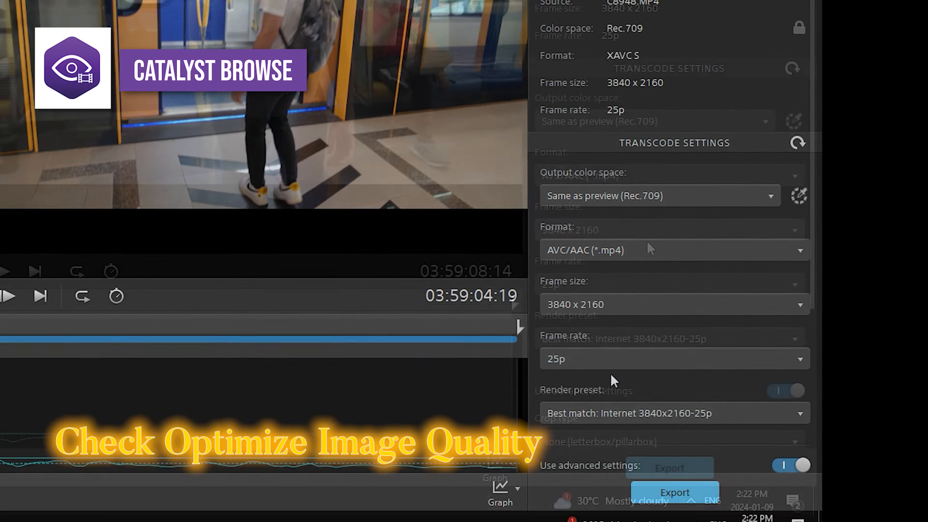
left_click(644, 252)
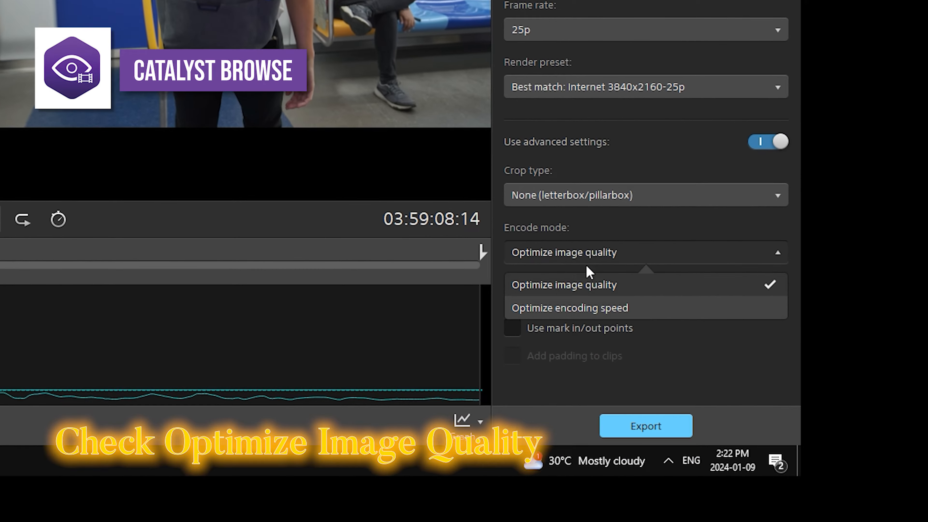
left_click(564, 285)
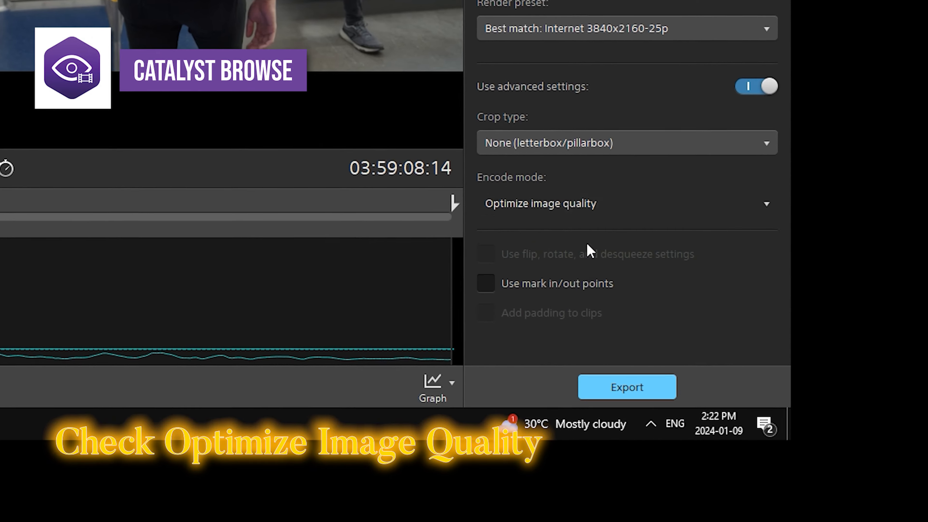
left_click(626, 387)
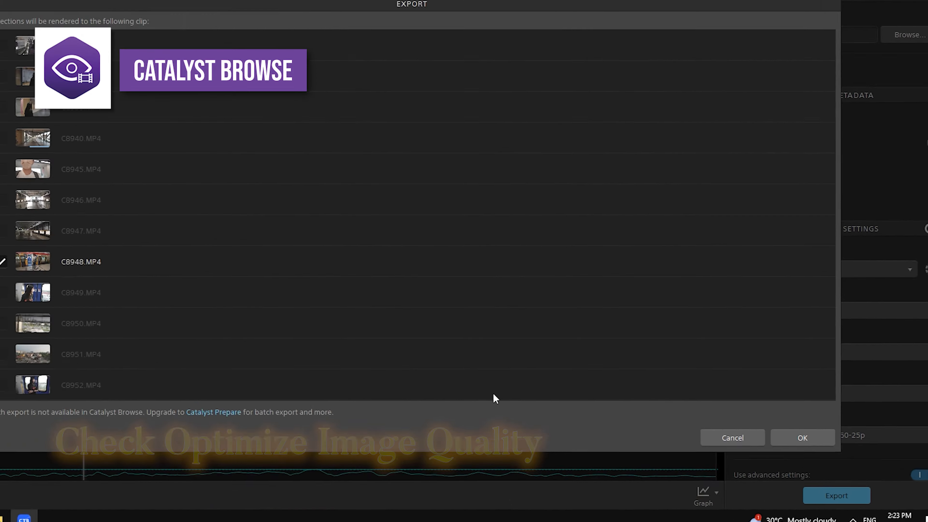
left_click(802, 437)
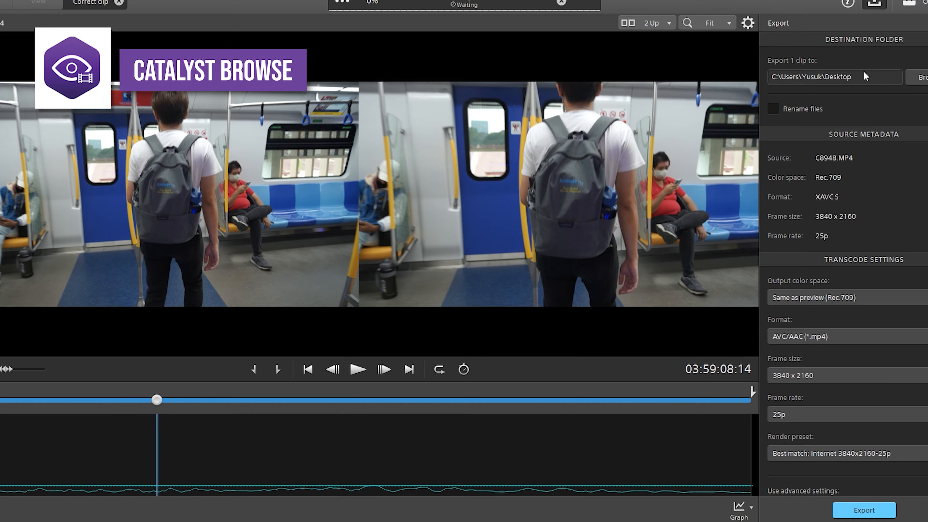
left_click(863, 510)
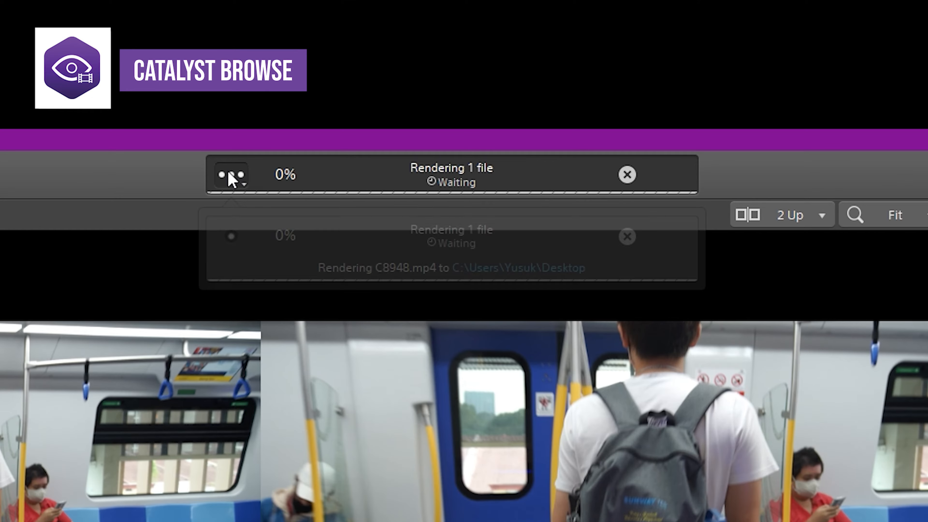